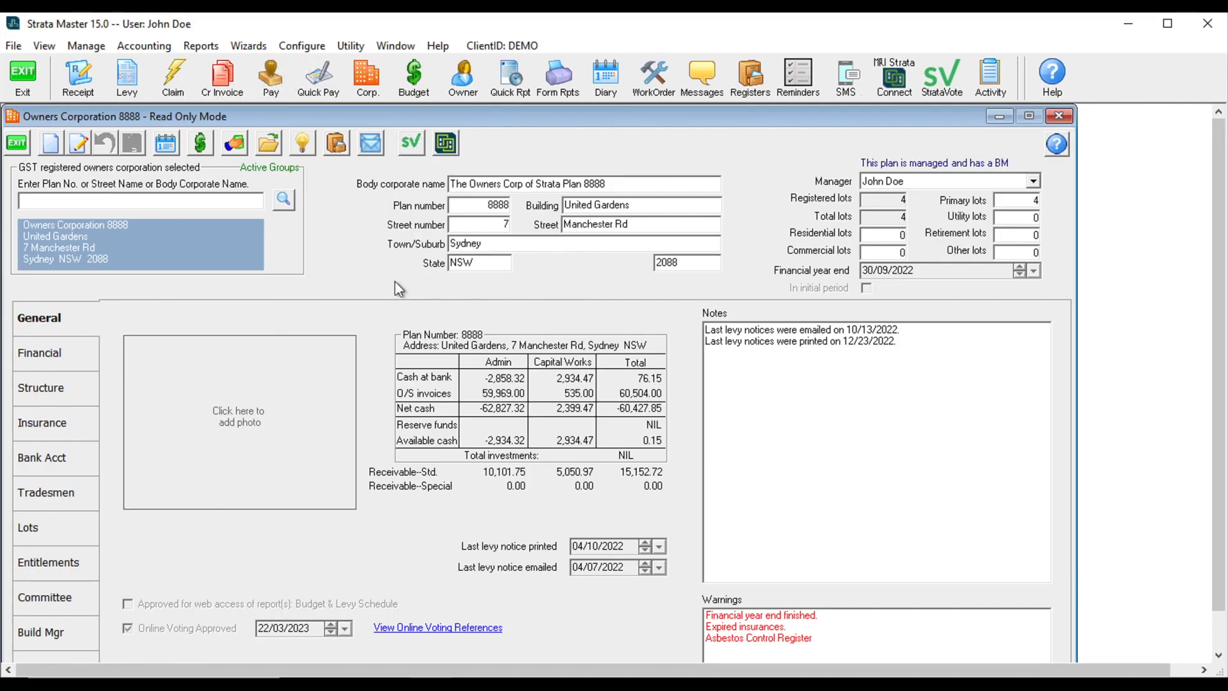
mouse_move(321, 92)
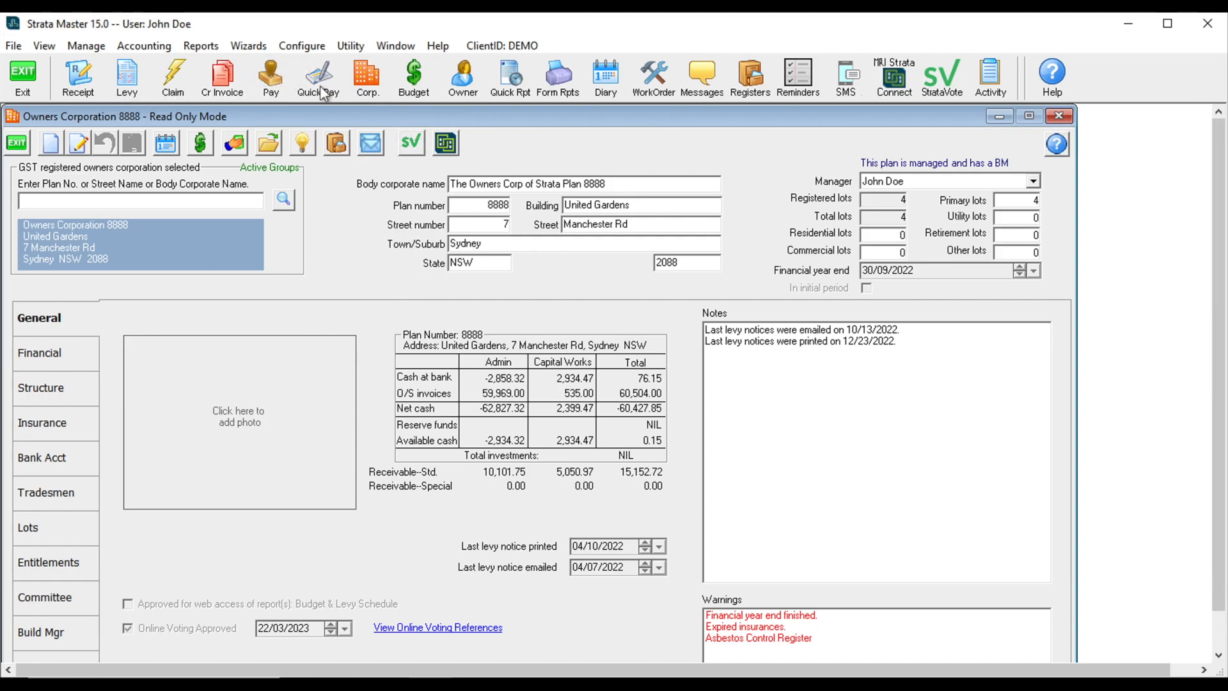
Confirm Online Voting is MRI Strata Connect on the agency Option #3 settings, save, and exit
click(301, 46)
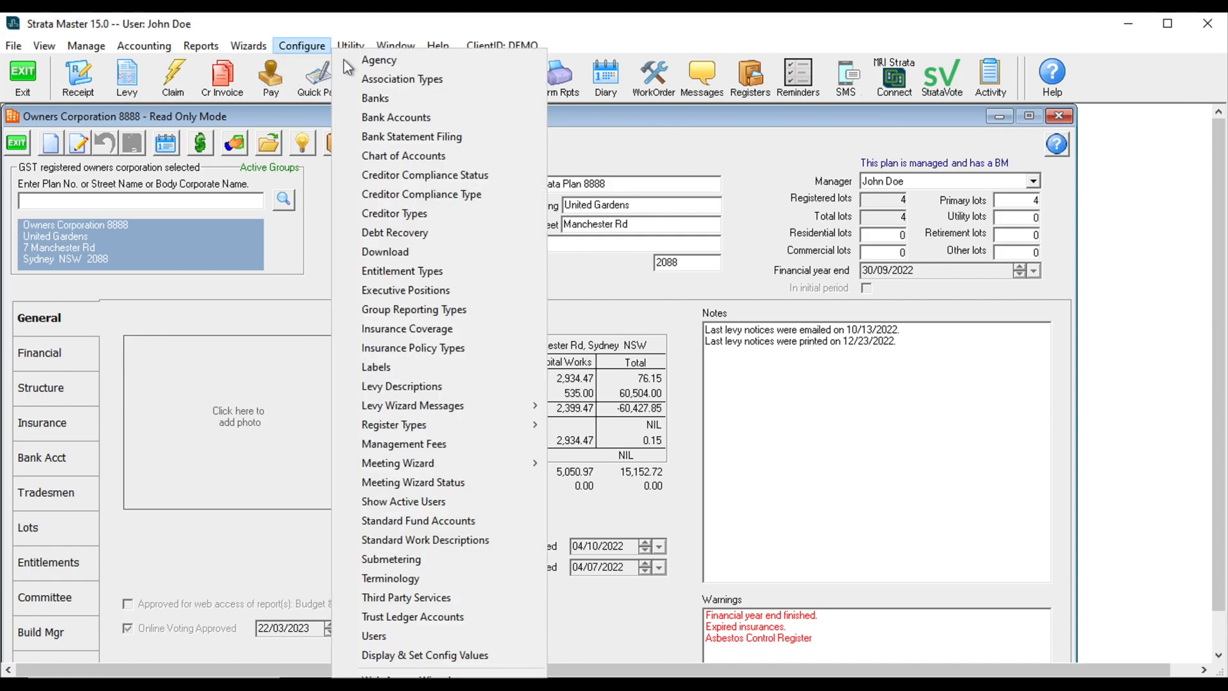
click(378, 60)
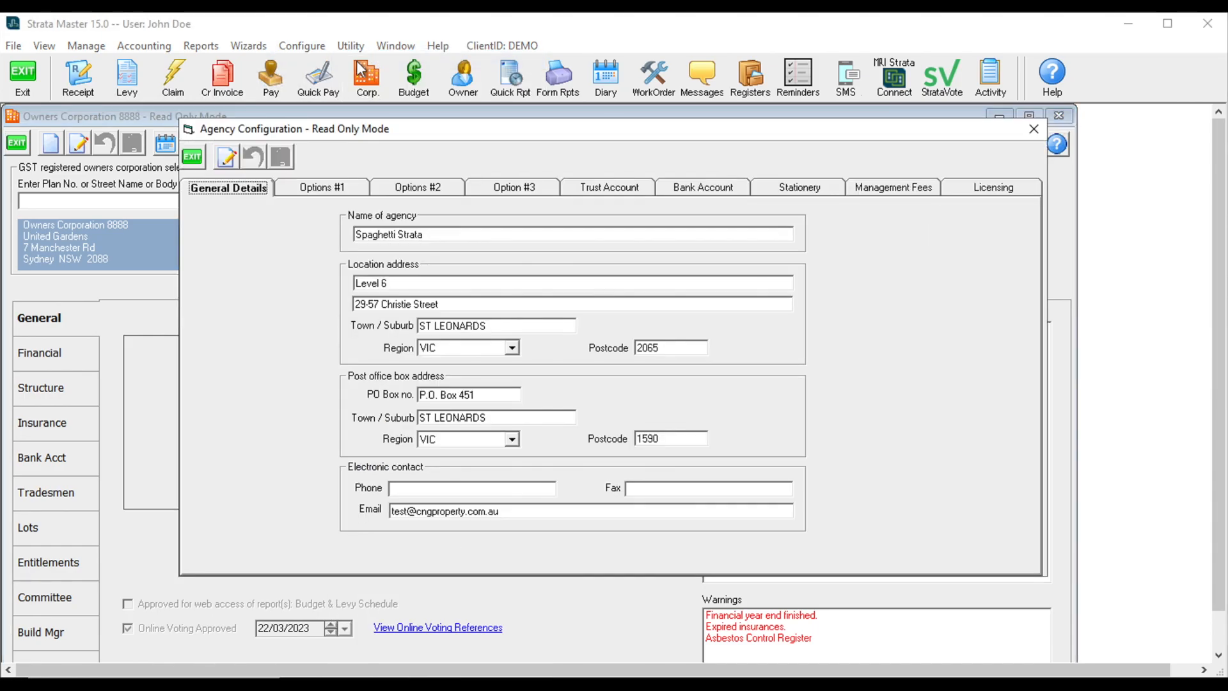
click(513, 187)
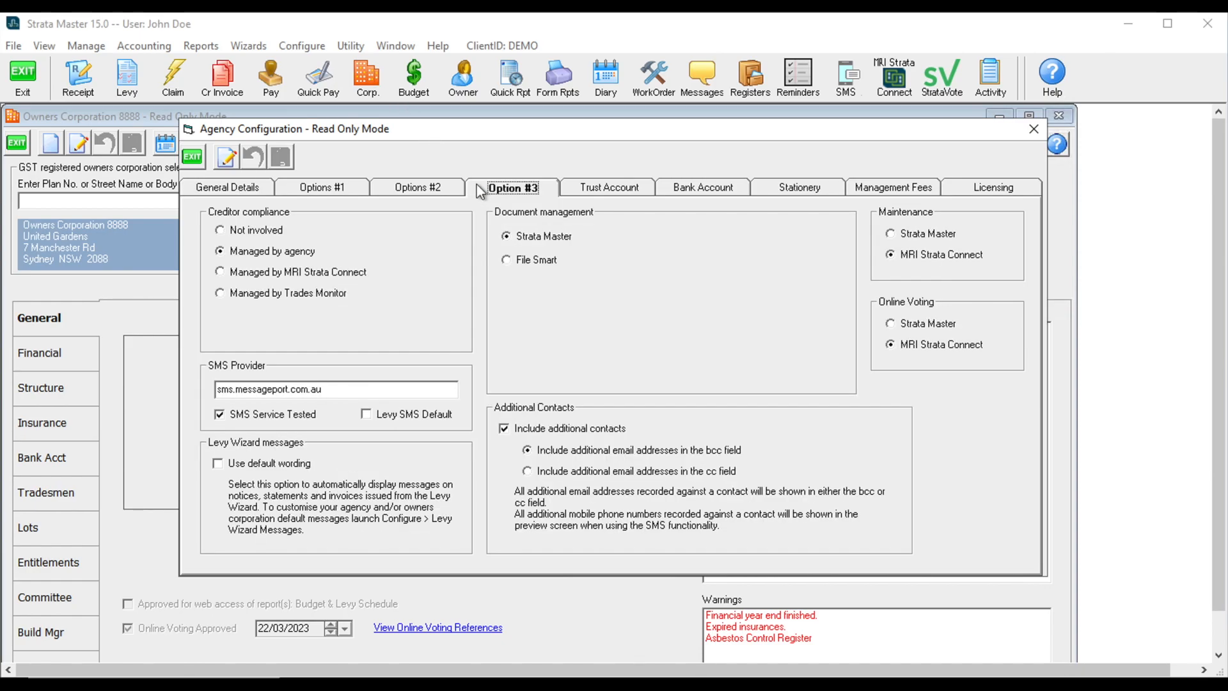
click(226, 158)
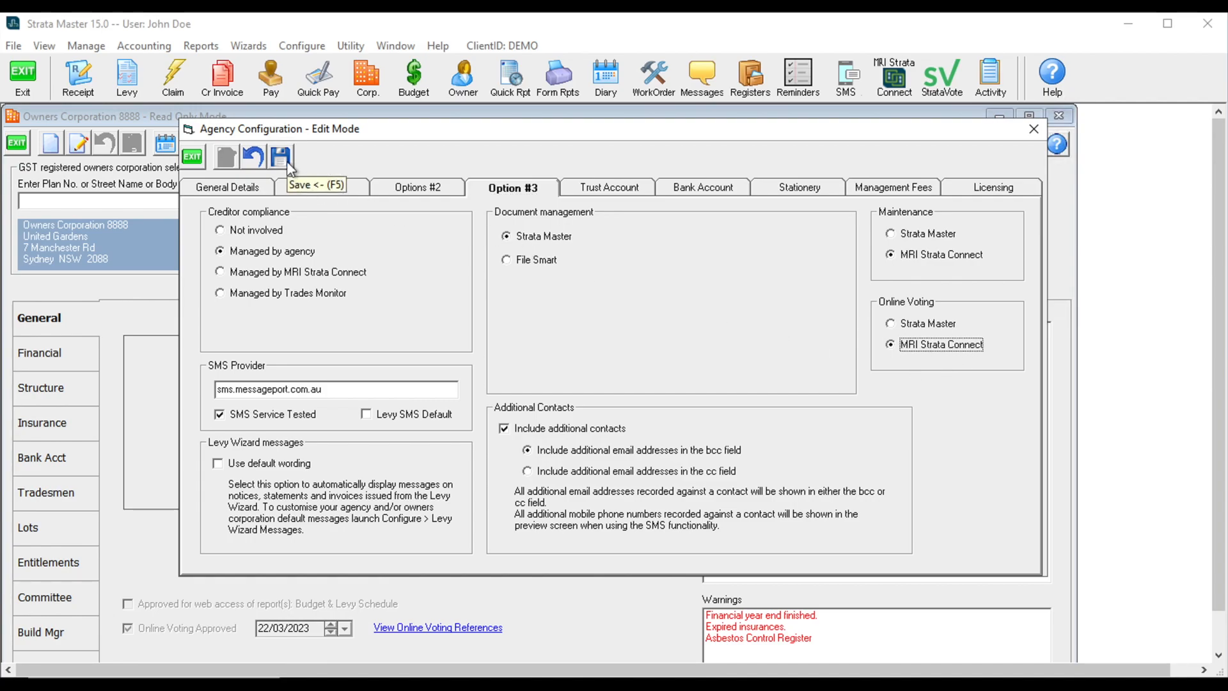
click(281, 156)
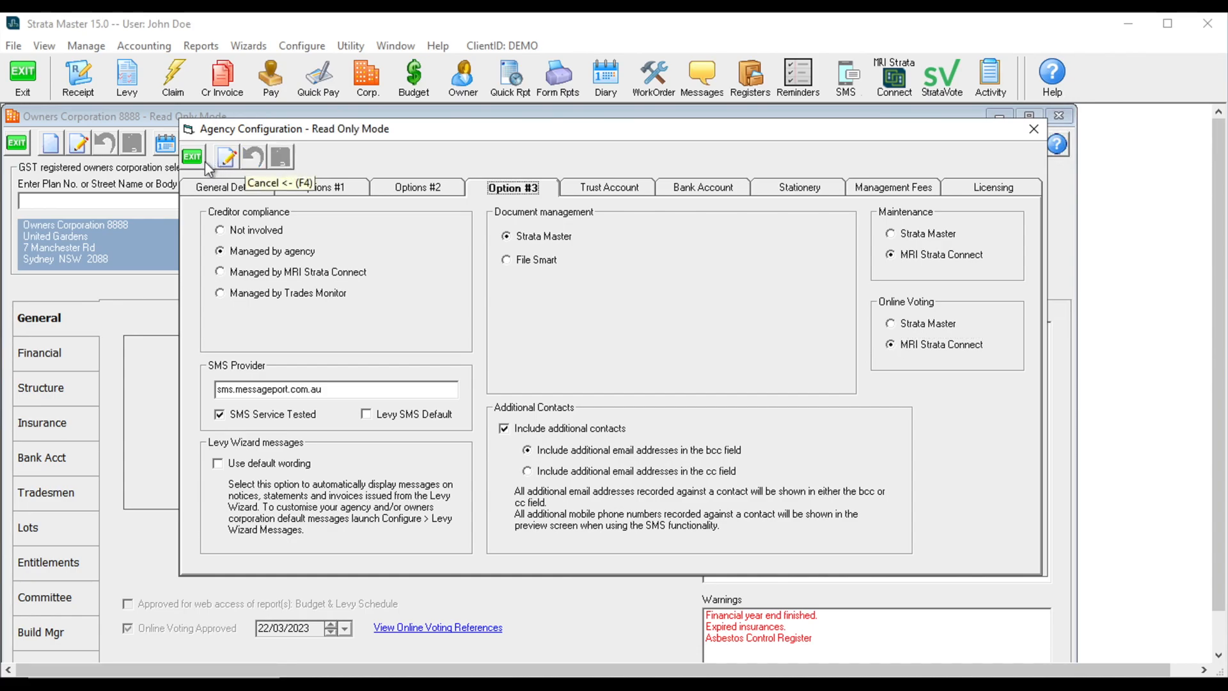
click(190, 151)
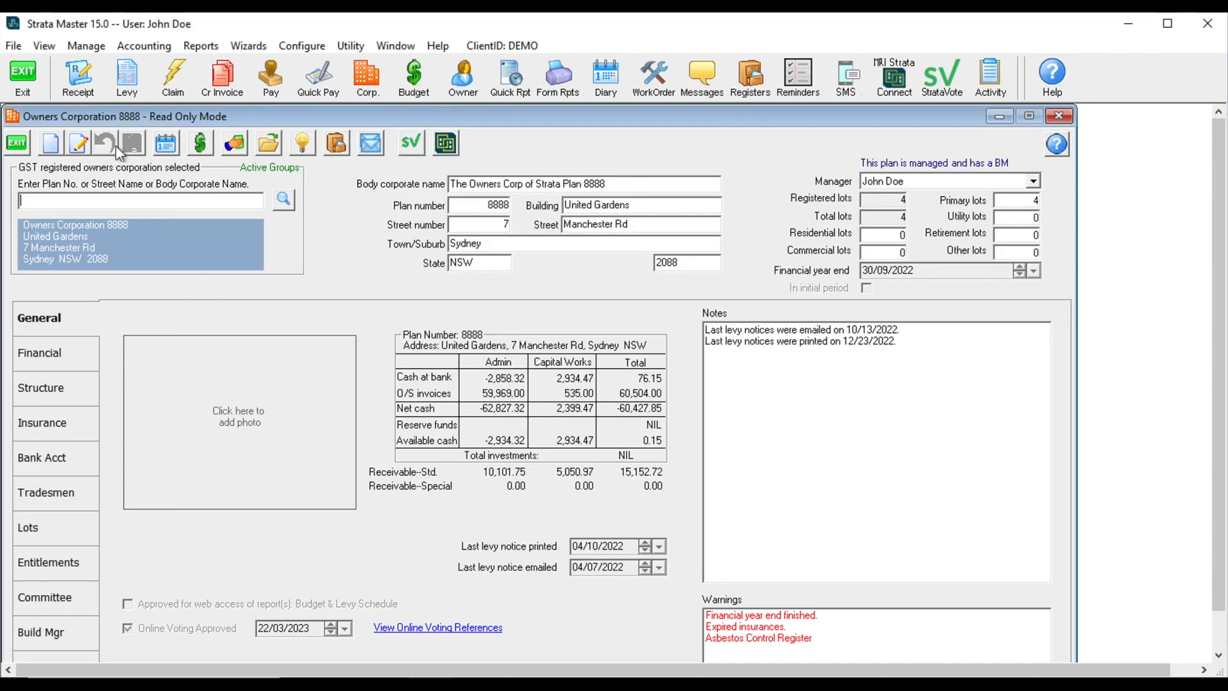
Mark Owners Corporation 8888 as Online Voting Approved and save the record
click(78, 142)
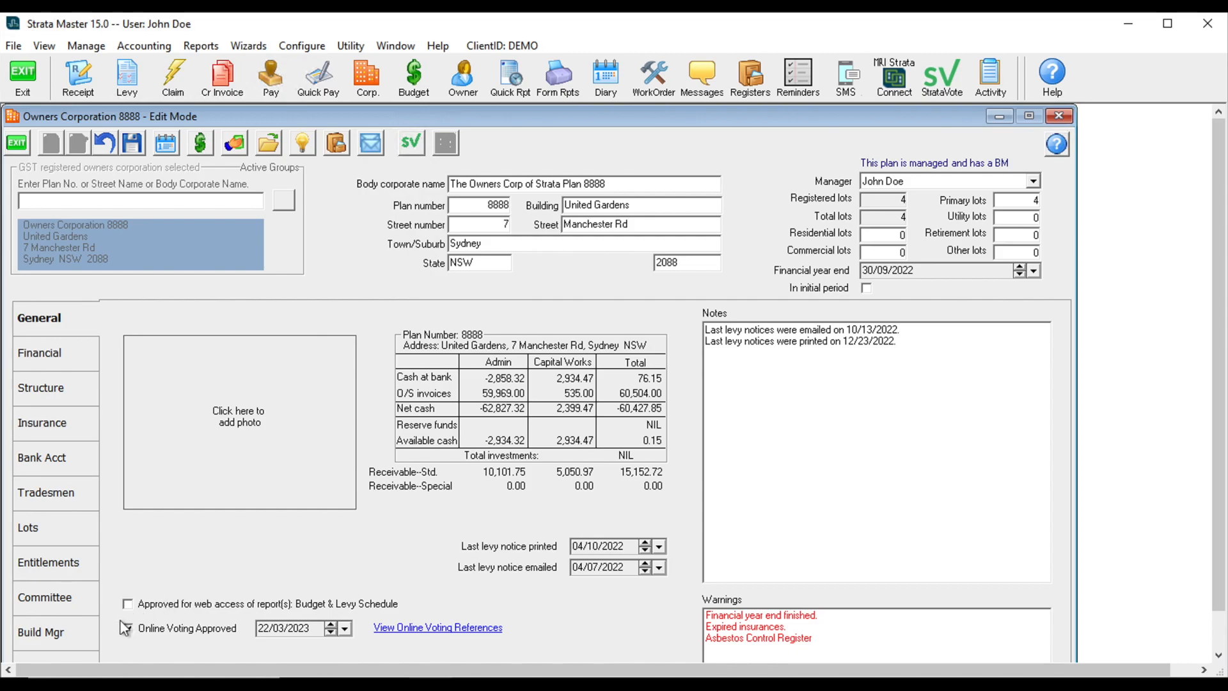
click(128, 627)
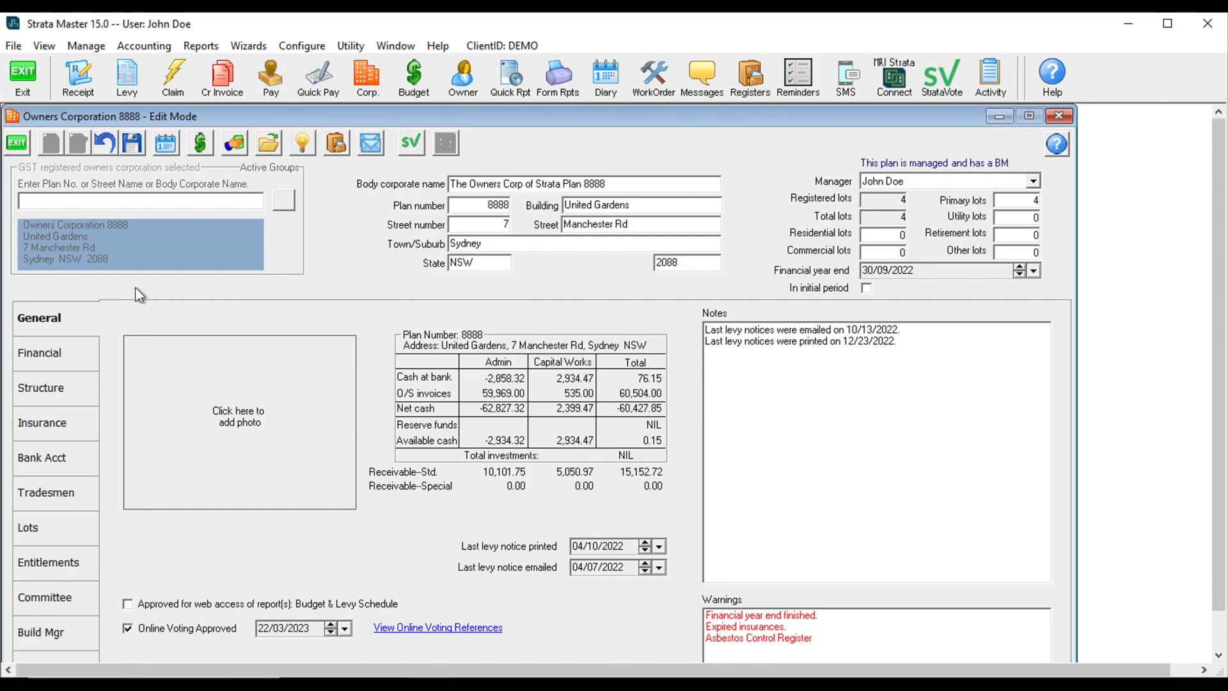
click(132, 142)
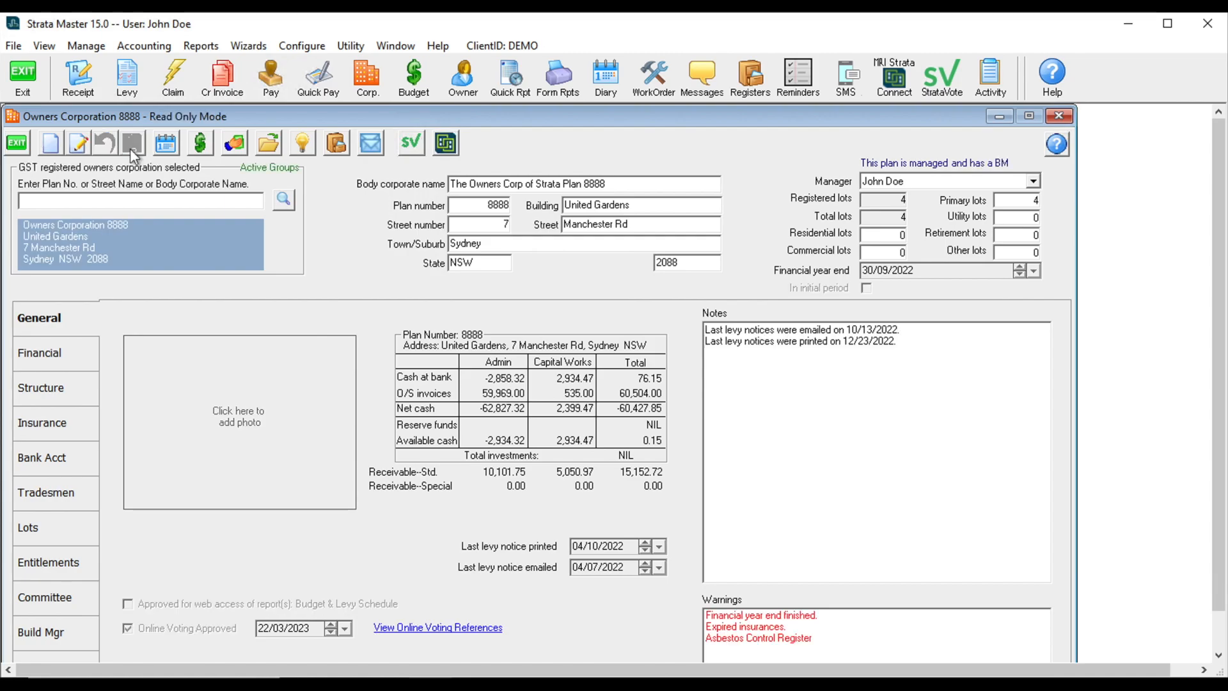
mouse_move(347, 148)
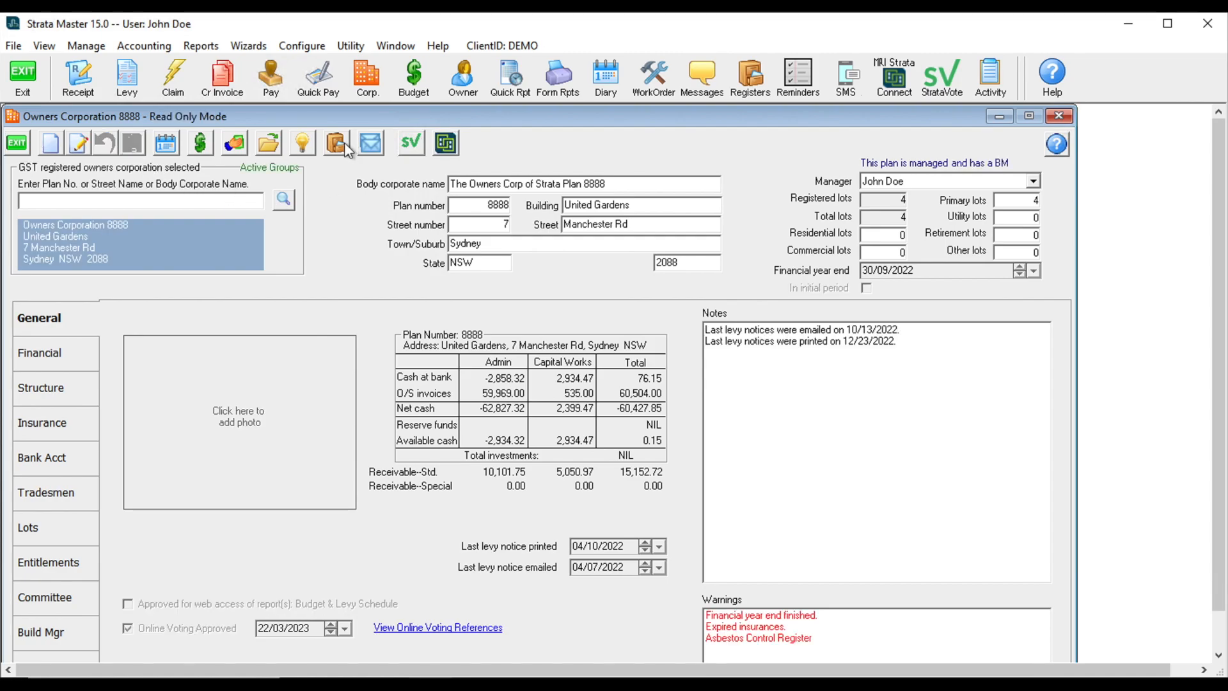
Add a new meeting to the Meeting Register from the owners corporation registers
click(335, 142)
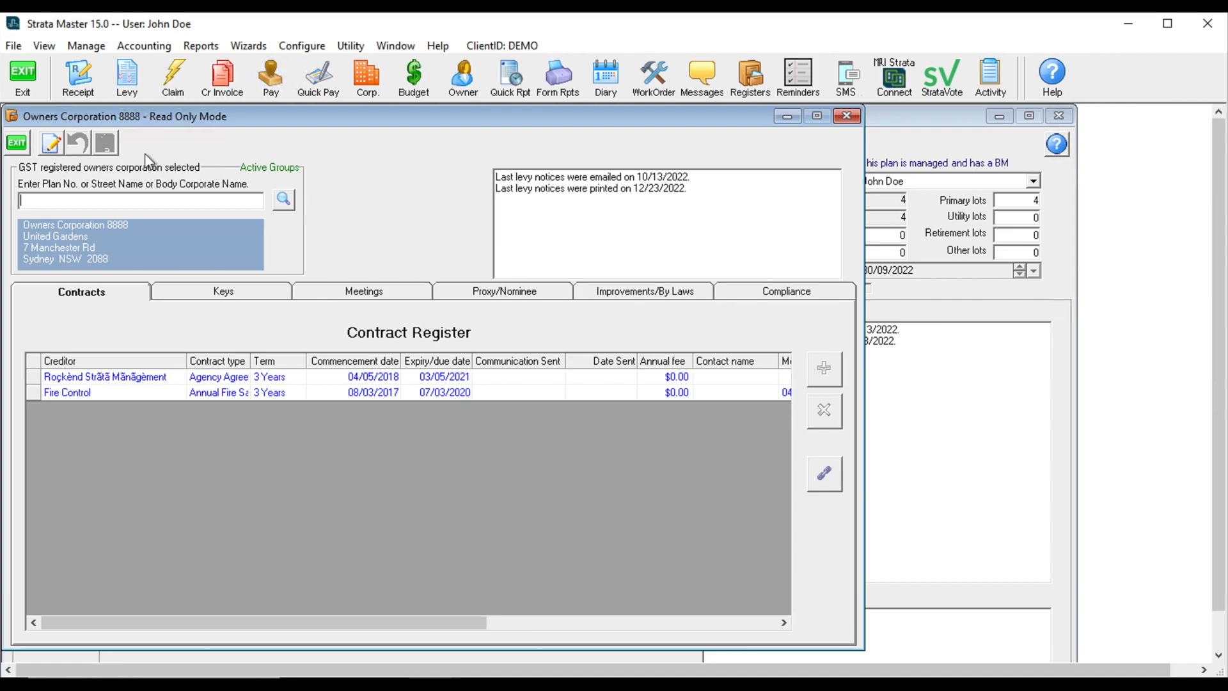
click(362, 291)
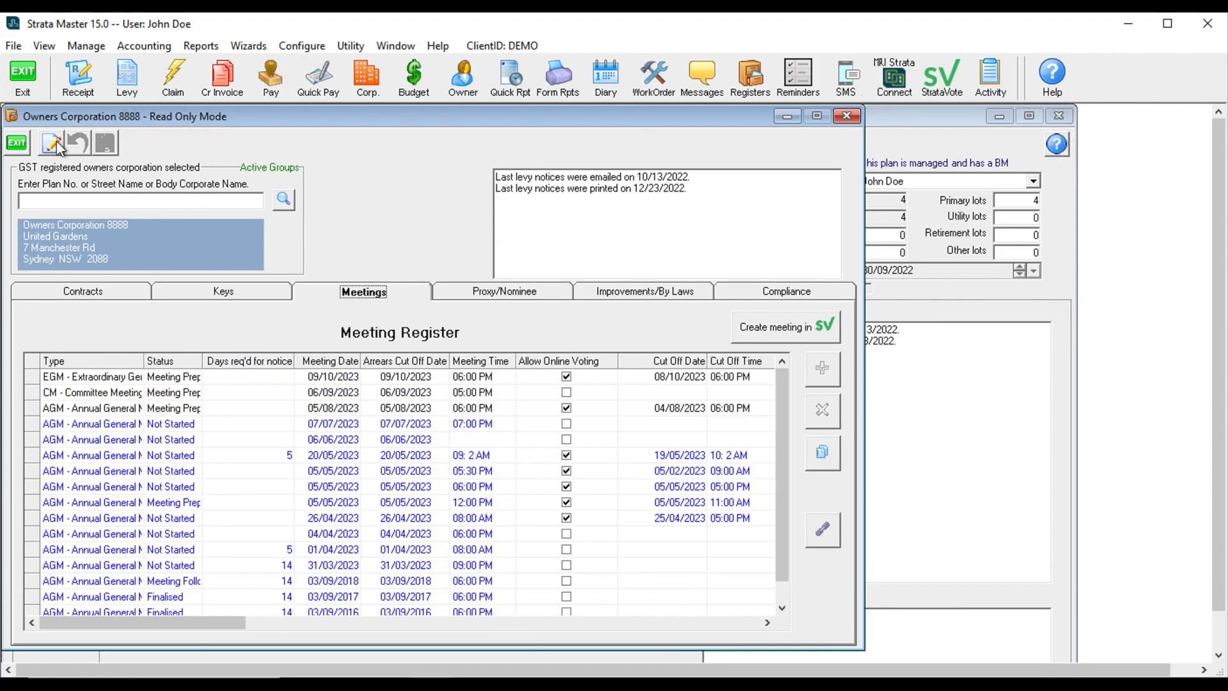
click(51, 142)
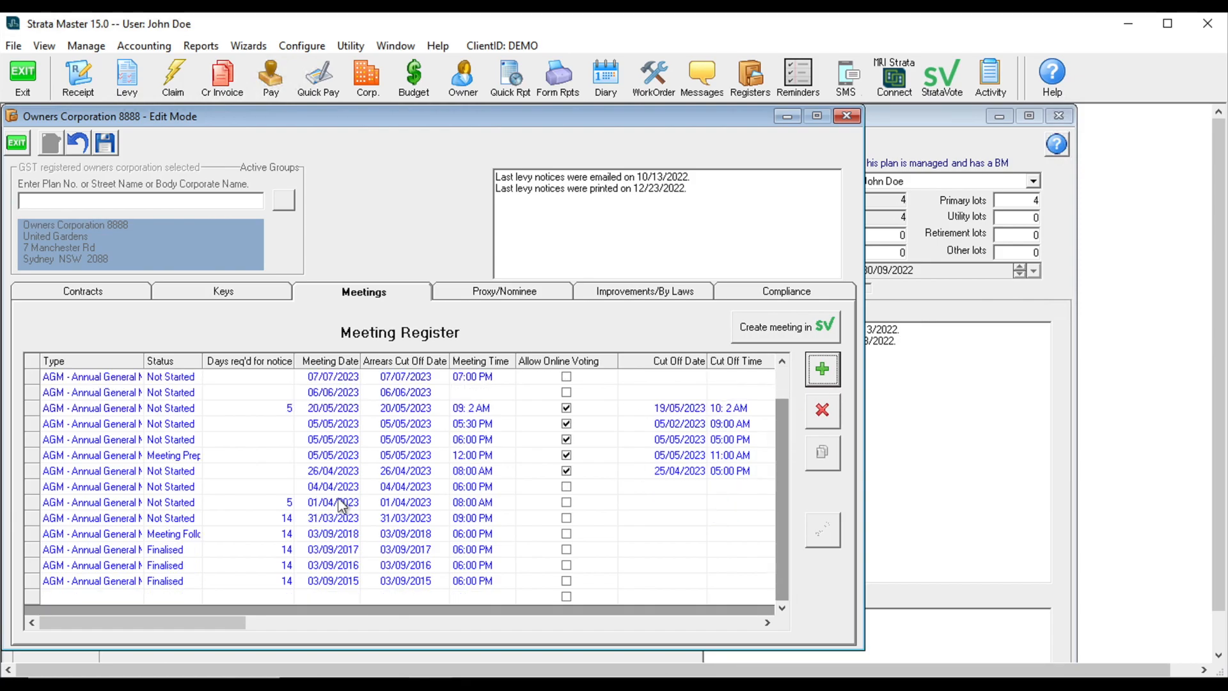
click(821, 368)
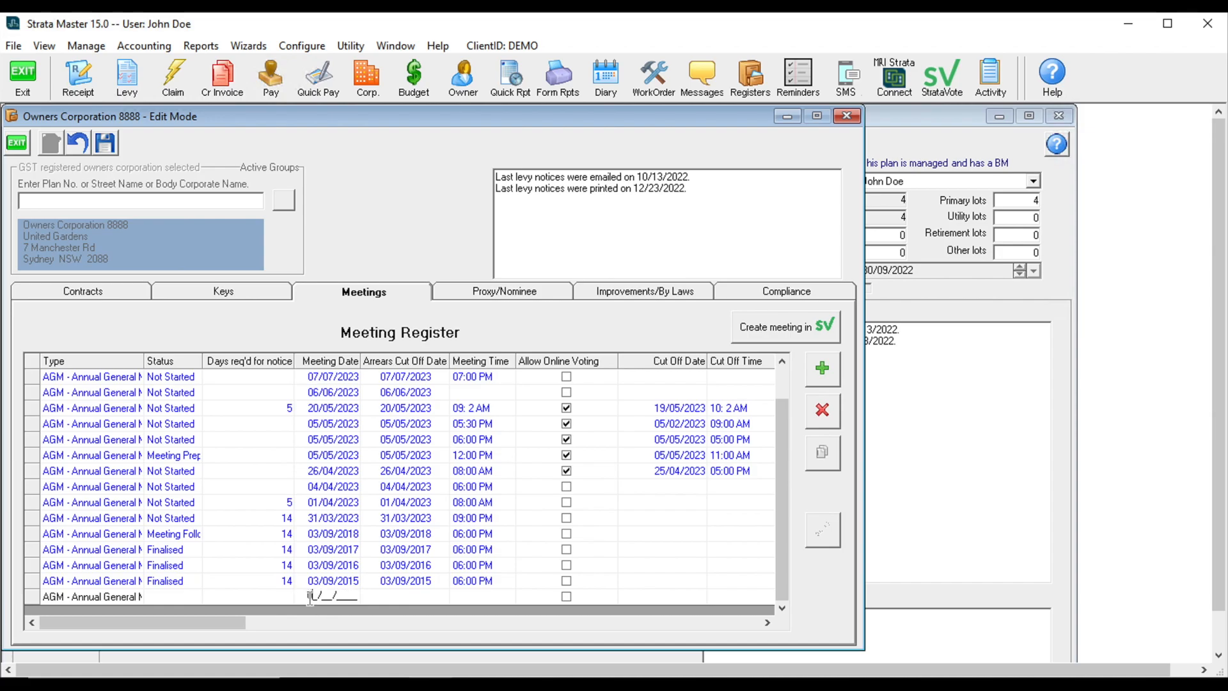
Set the meeting date 01/10/2023, allow online voting, and enter cut-off time 06:00 PM
text(01/10/2023)
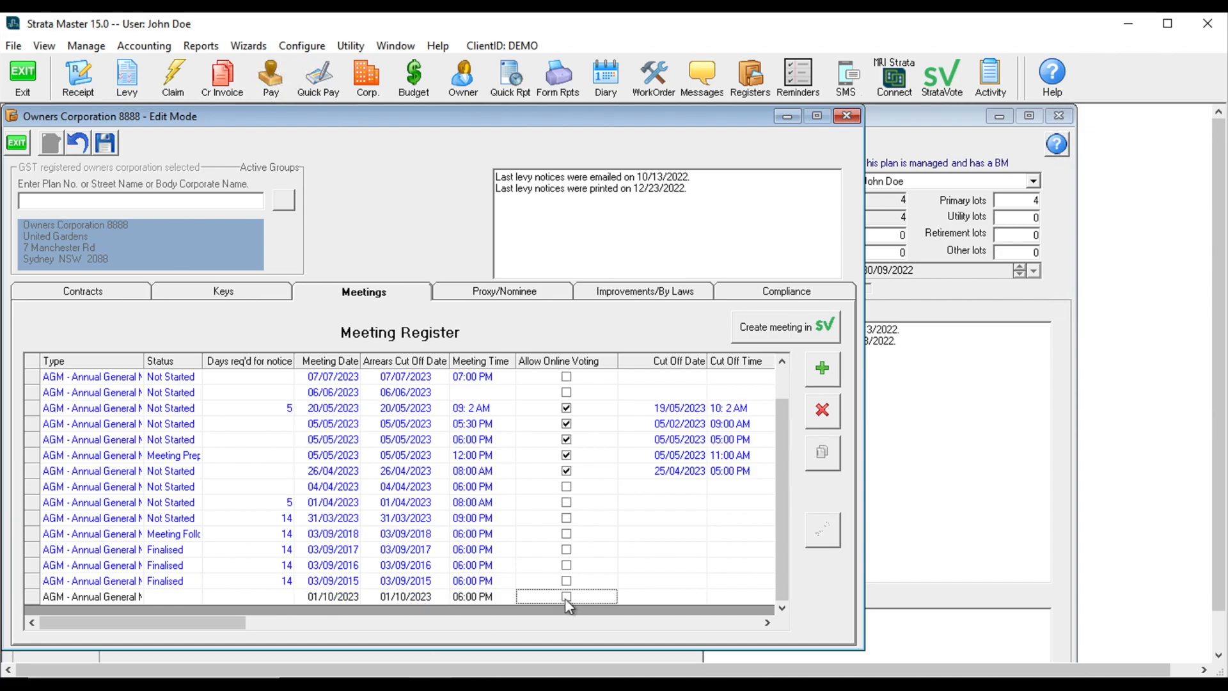
click(567, 596)
text(20/09/2023)
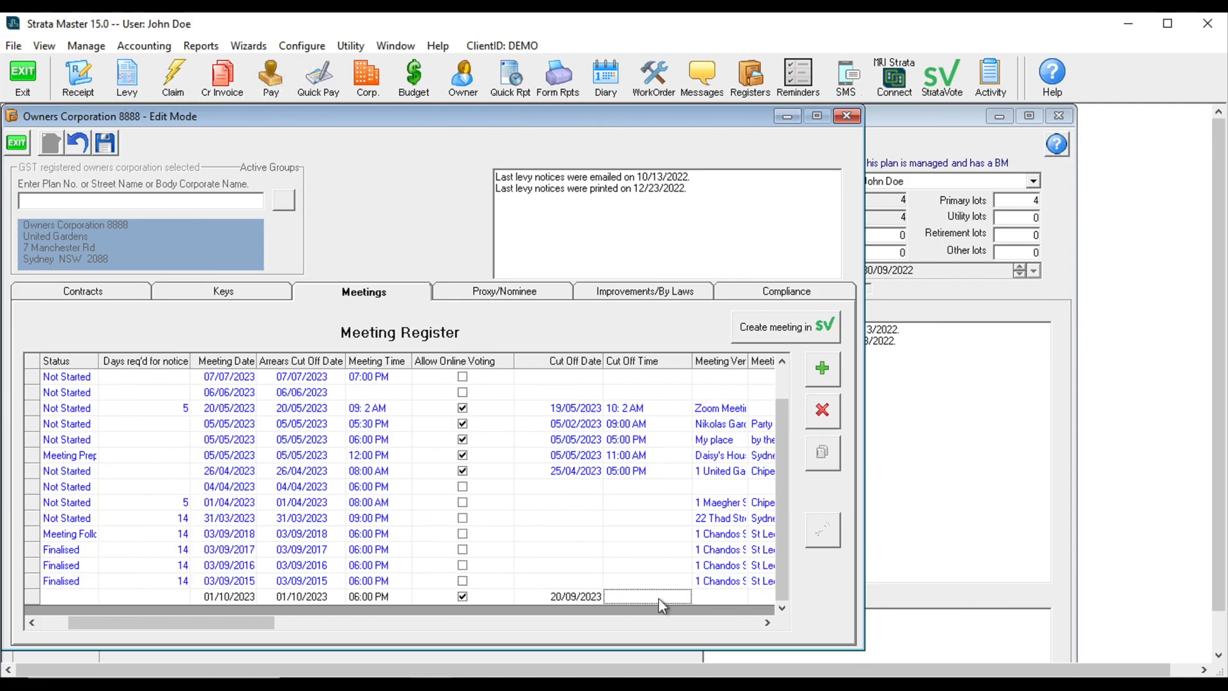
text(06:00 PM)
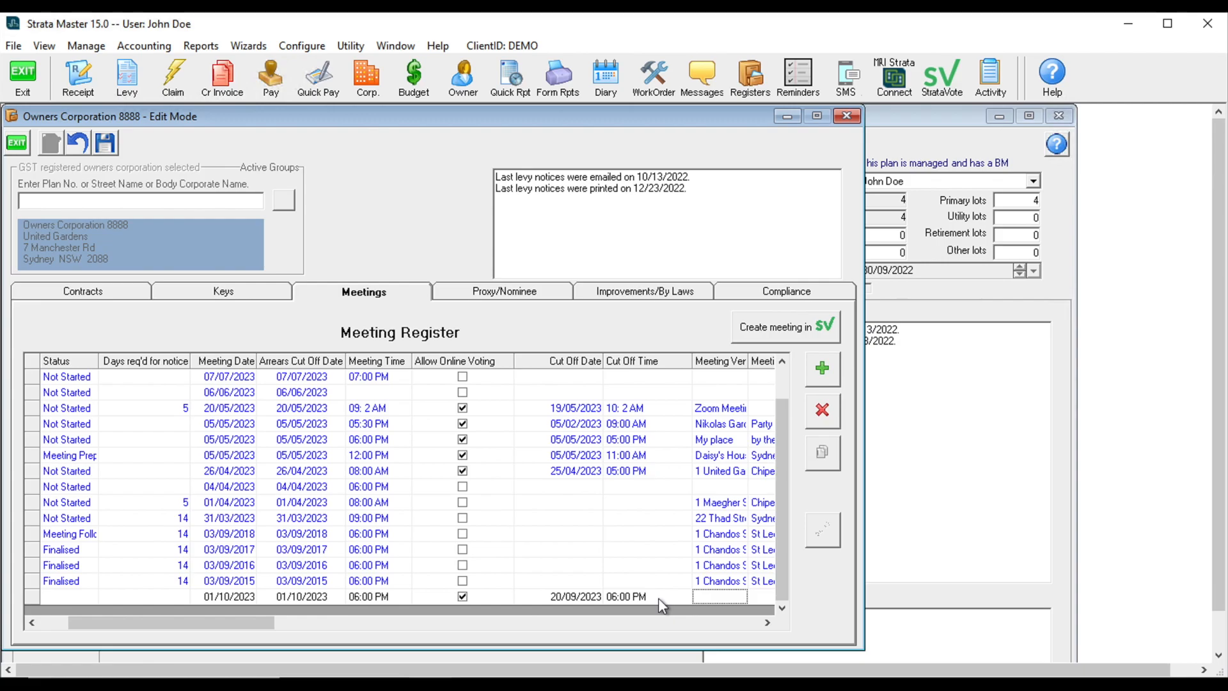
scroll(right, 3)
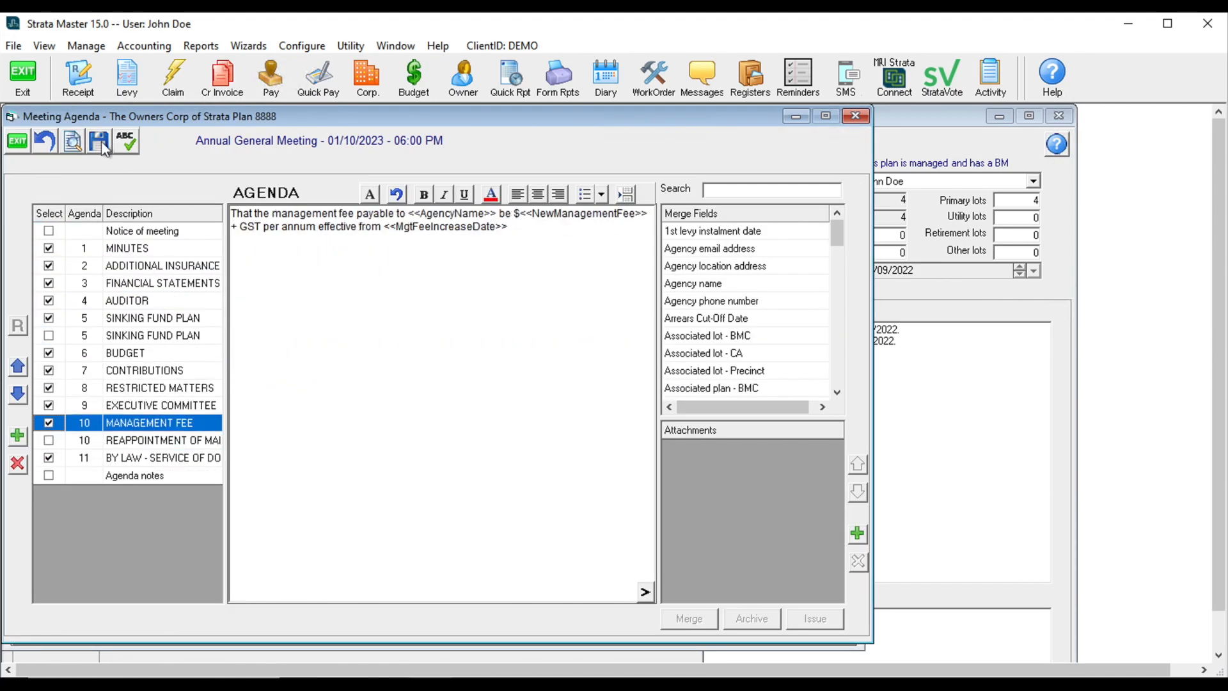
Save the meeting agenda, then view the 1 Oct 23 AGM details under Upcoming Meetings in the portal
click(16, 141)
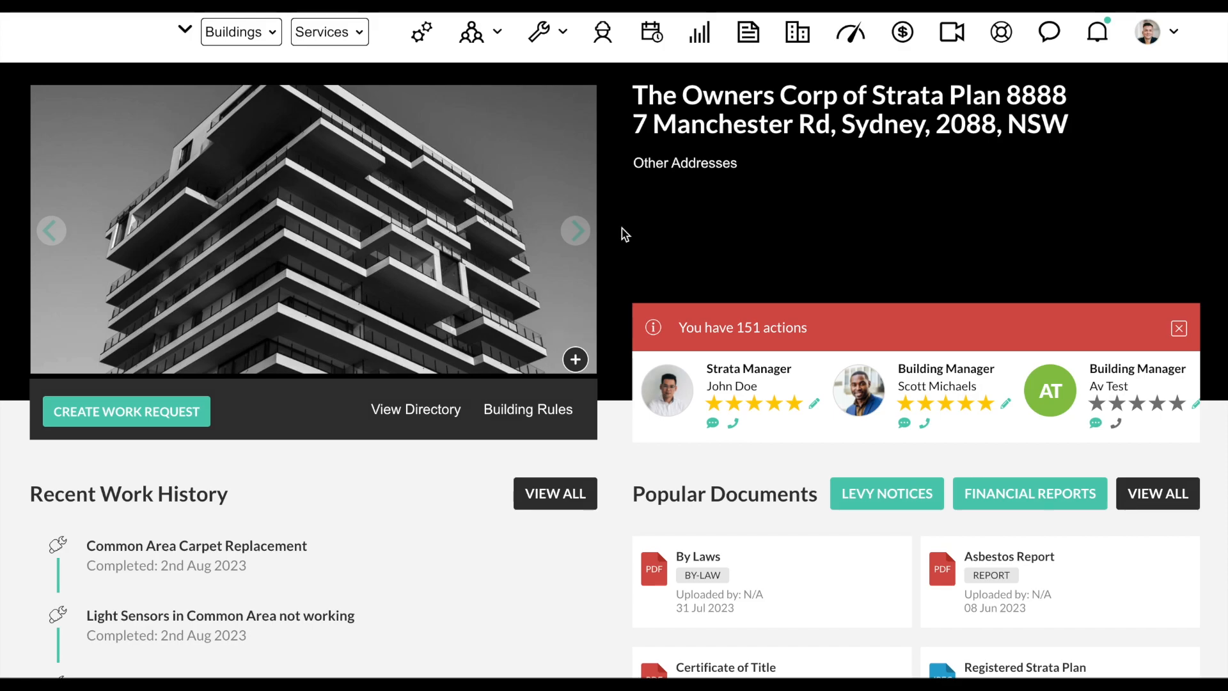
scroll(down, 3)
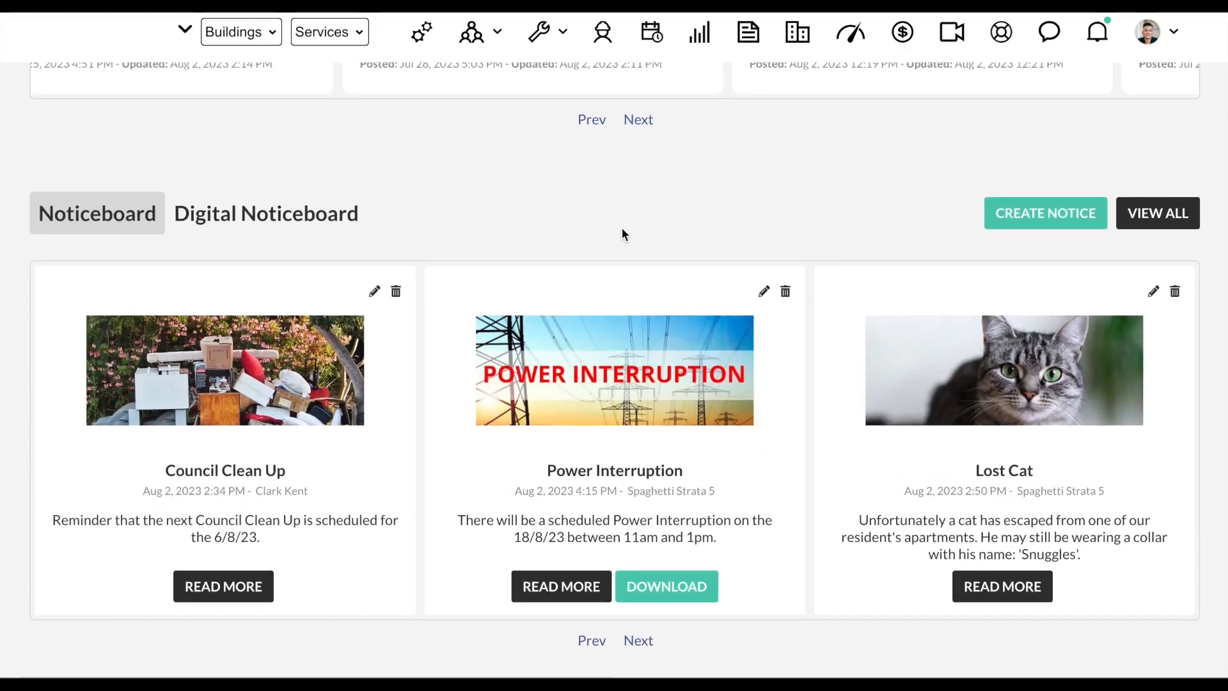
scroll(down, 3)
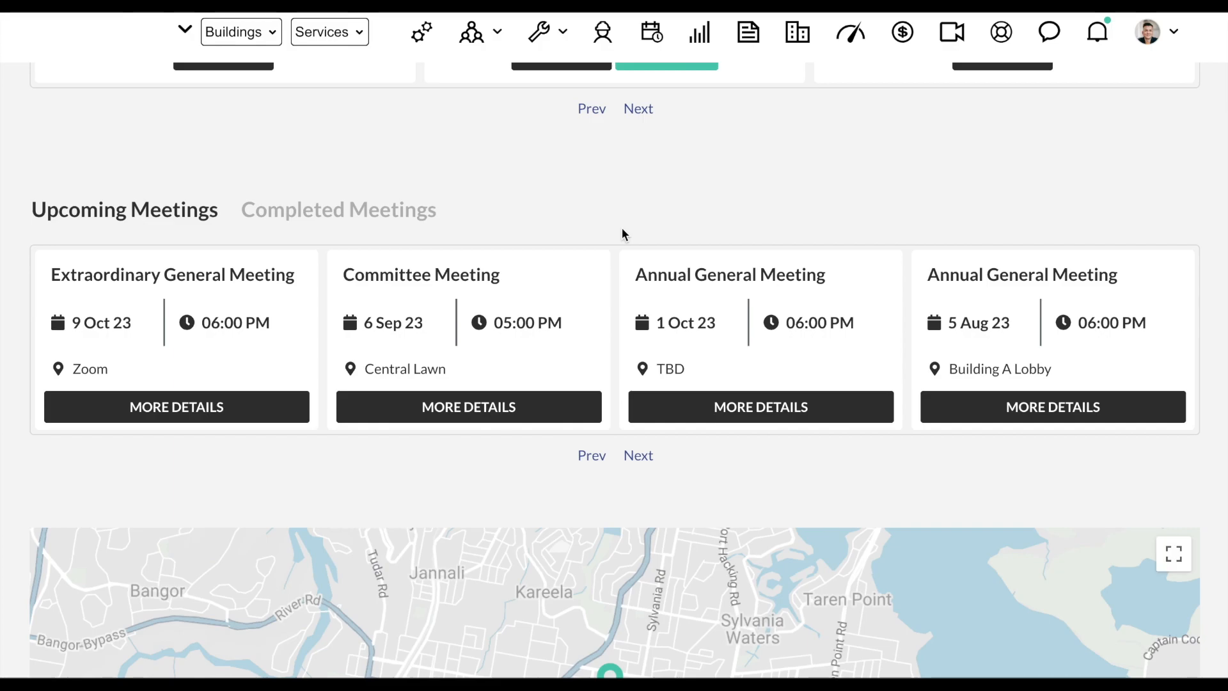
click(760, 407)
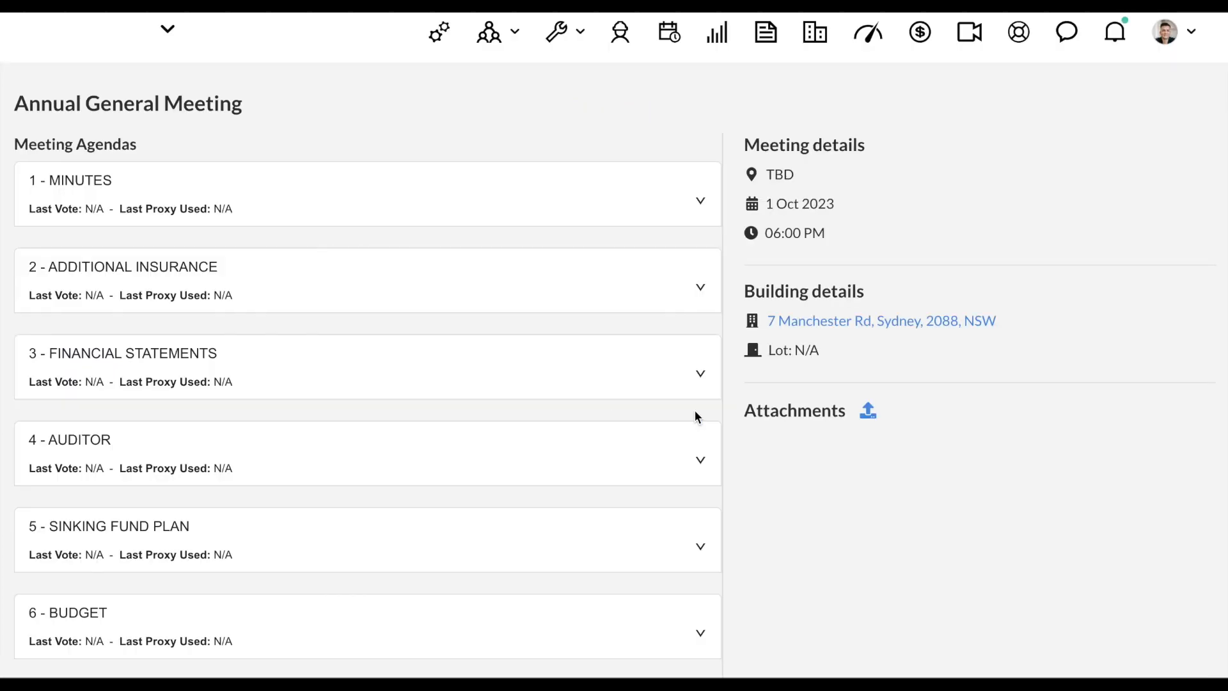
Upload '8888- Consolidated By-Laws.pdf' as an attachment to the meeting
click(867, 409)
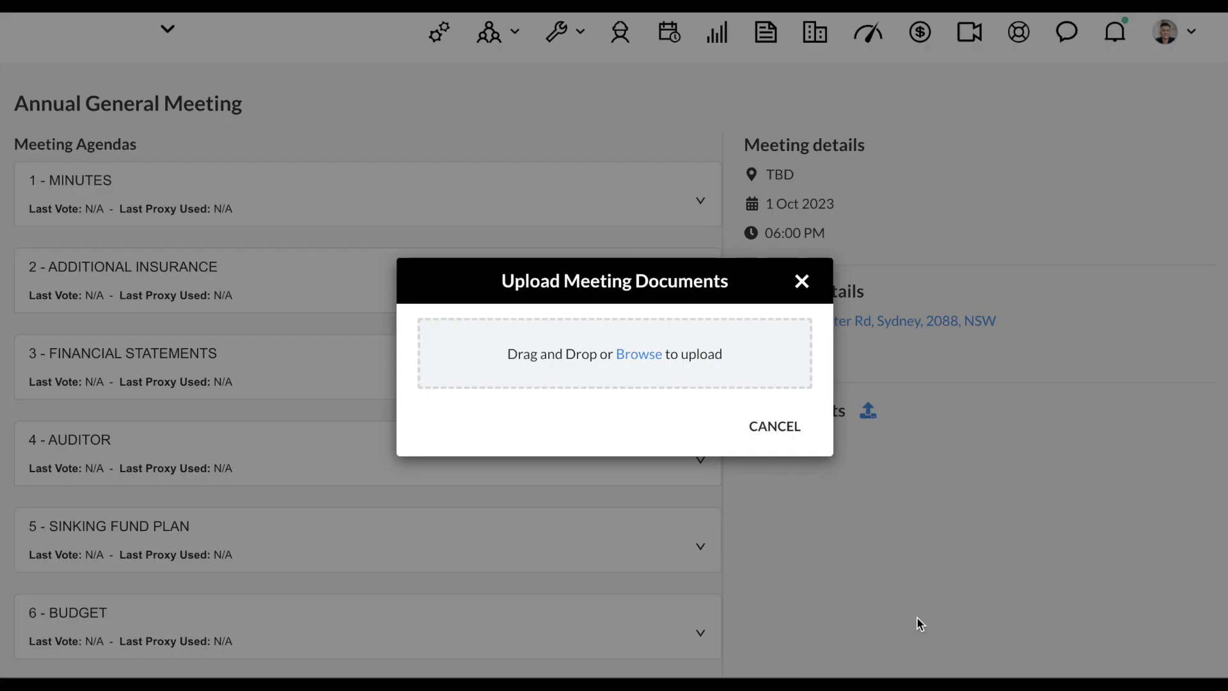
mouse_move(923, 644)
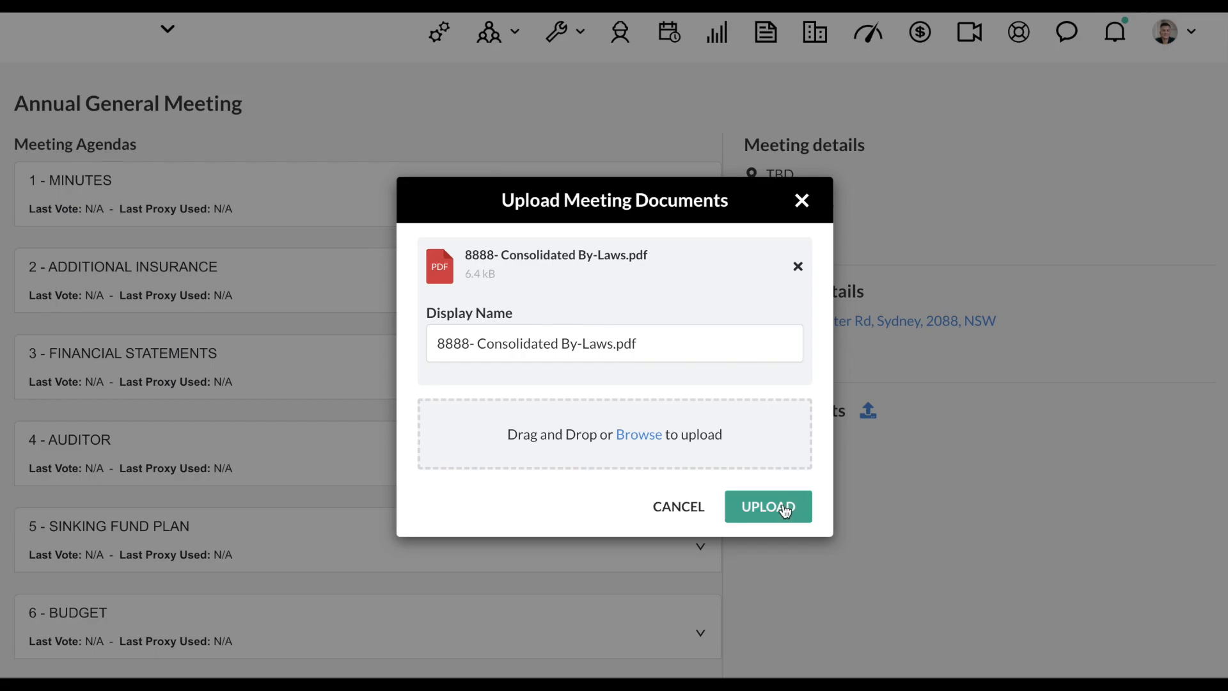
click(768, 506)
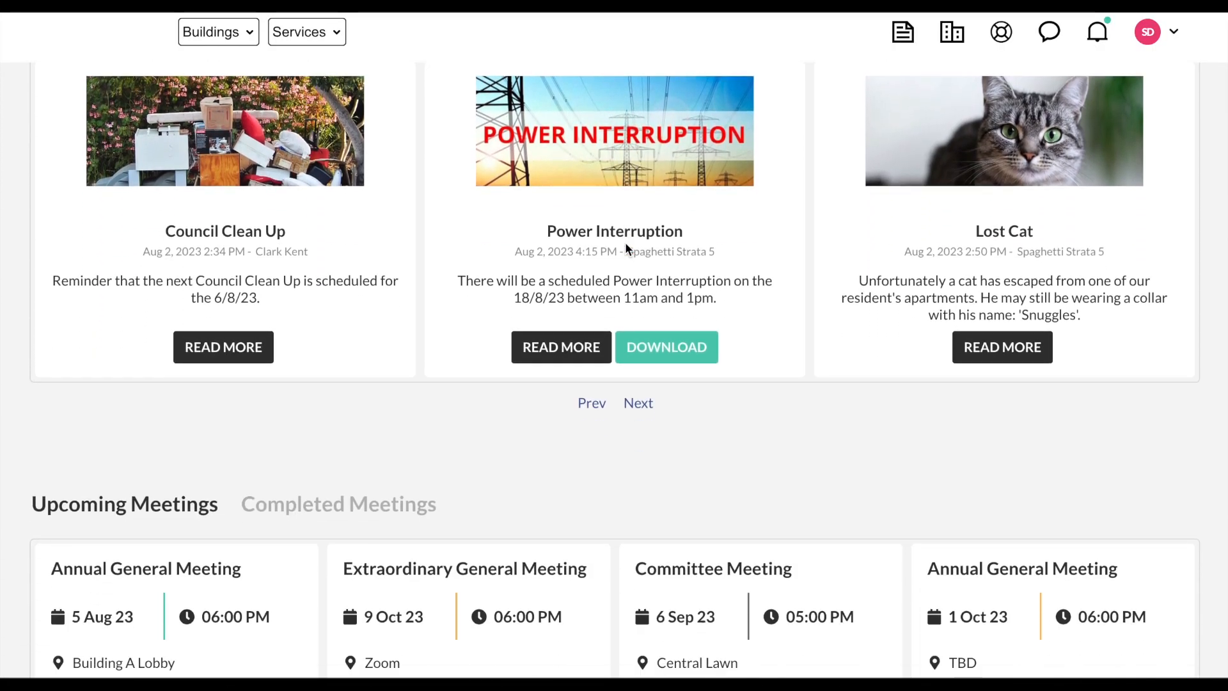
As an owner, view Upcoming Meetings and review the votable motions for the 1 Oct 23 AGM
scroll(down, 3)
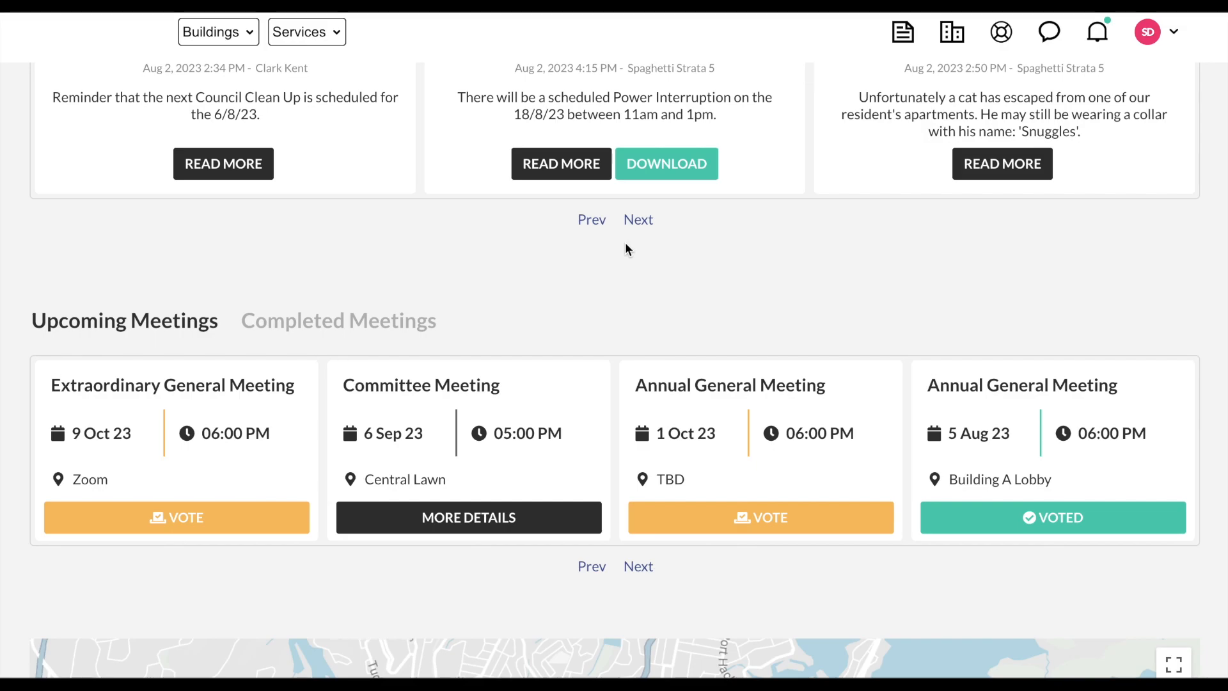
mouse_move(468, 517)
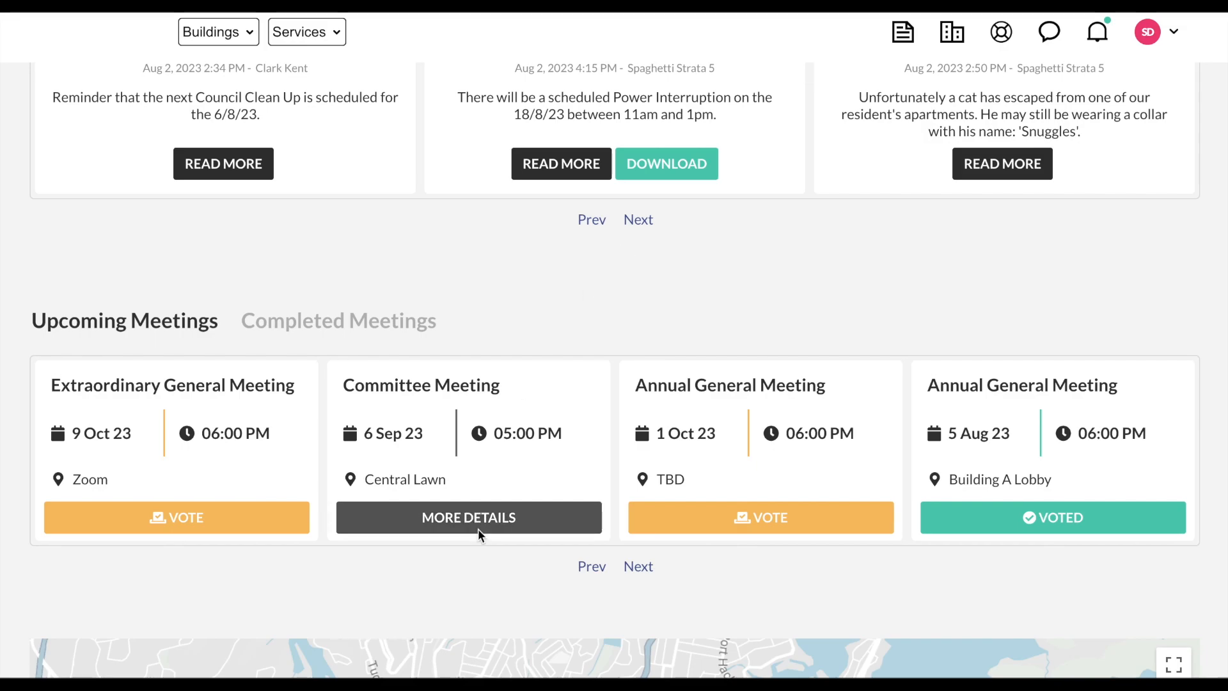
click(468, 517)
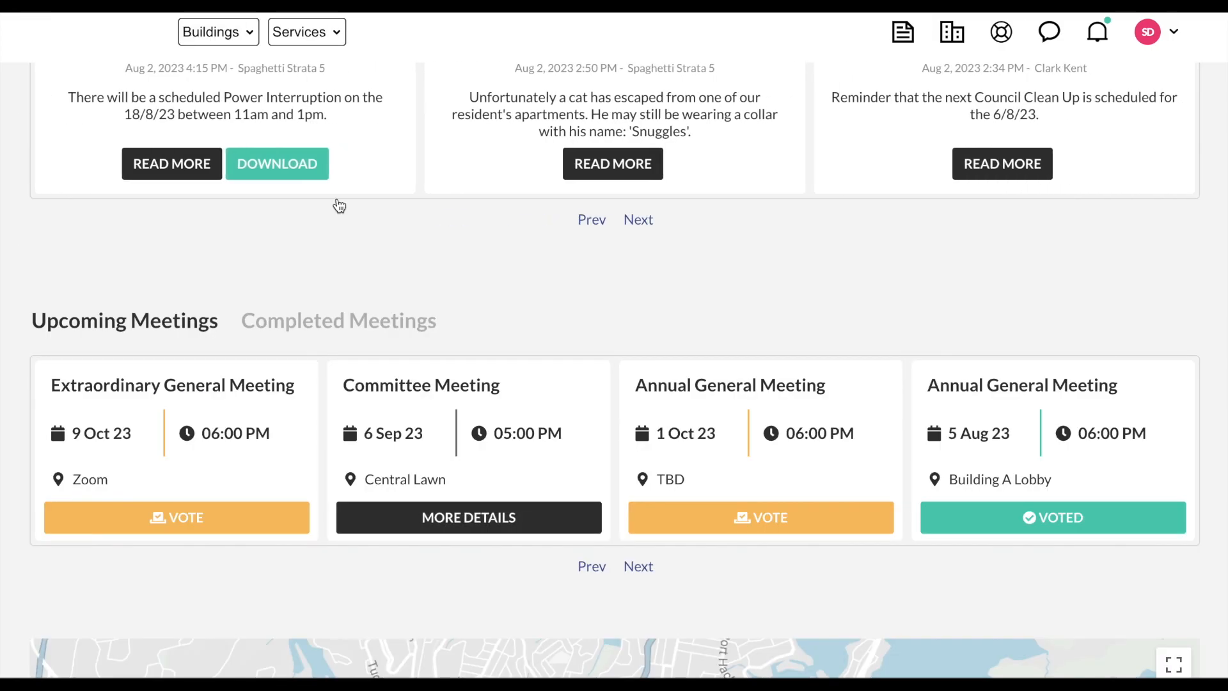
mouse_move(708, 517)
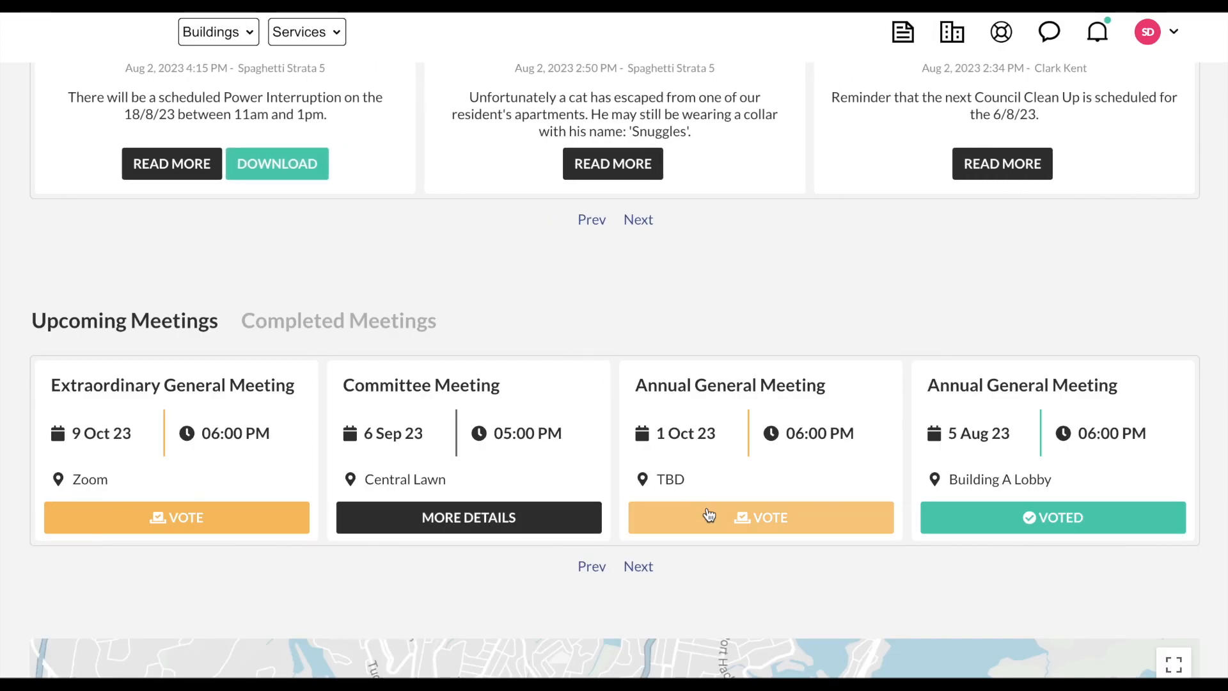
click(759, 517)
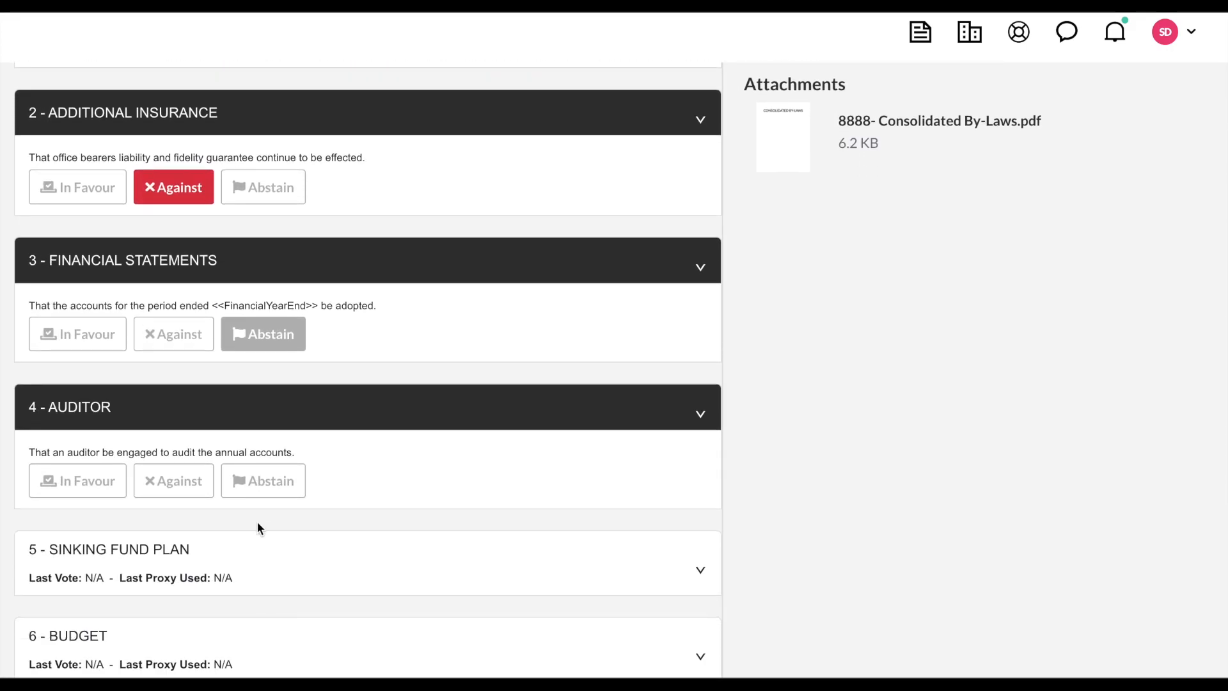
scroll(down, 3)
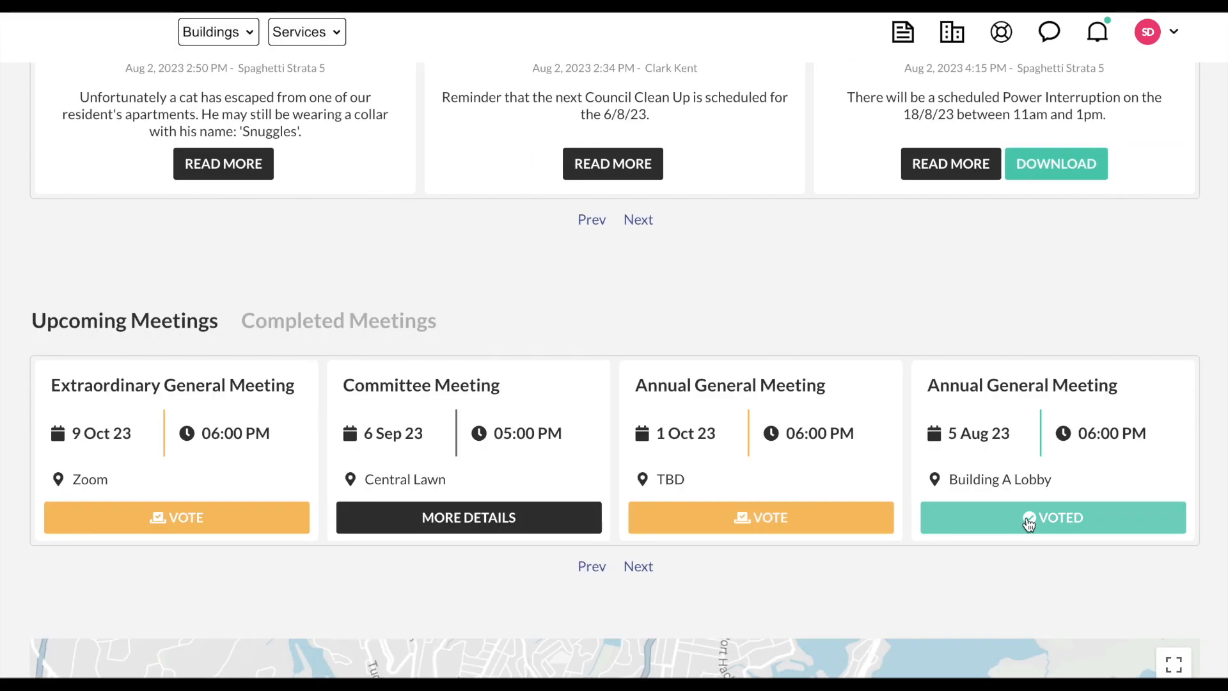
Vote In Favour on the Minutes motion of the 5 Aug 23 AGM and submit the votes
click(1051, 516)
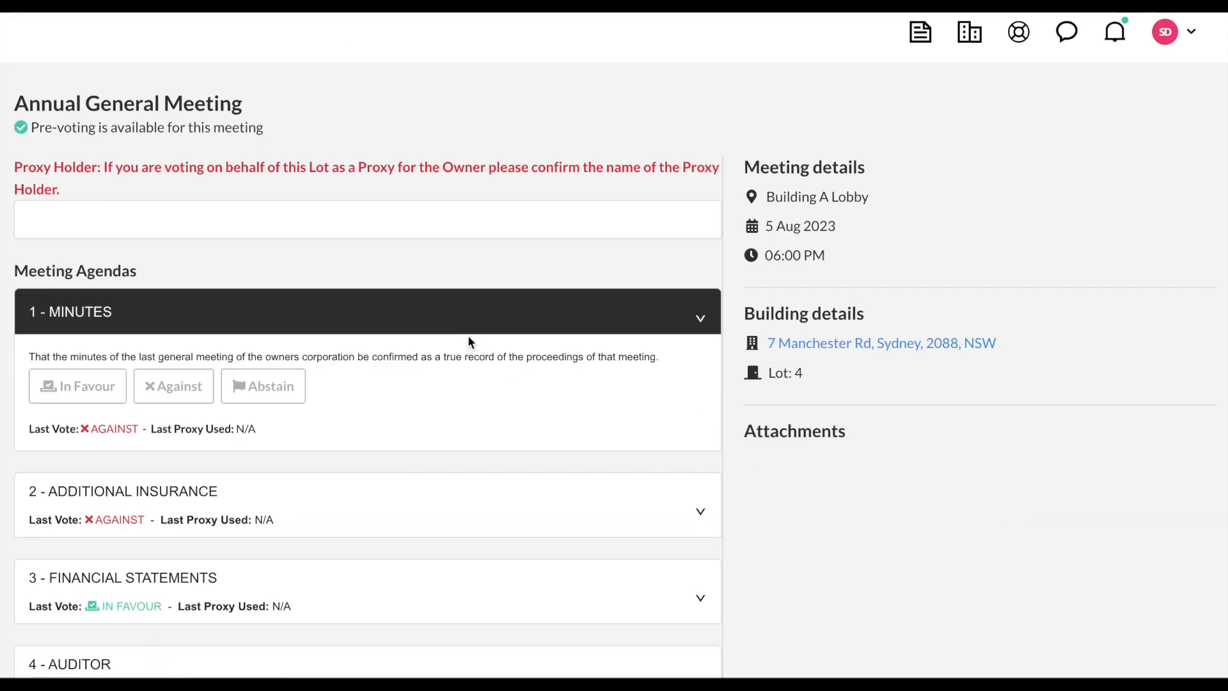
click(77, 385)
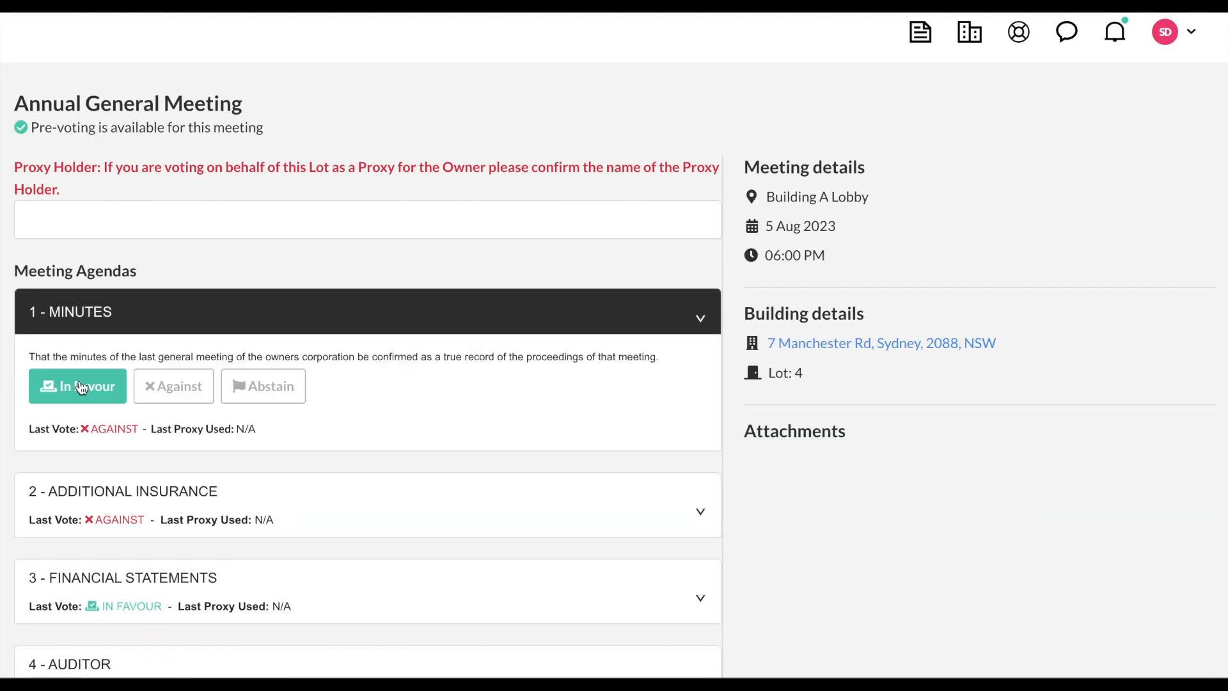
click(367, 625)
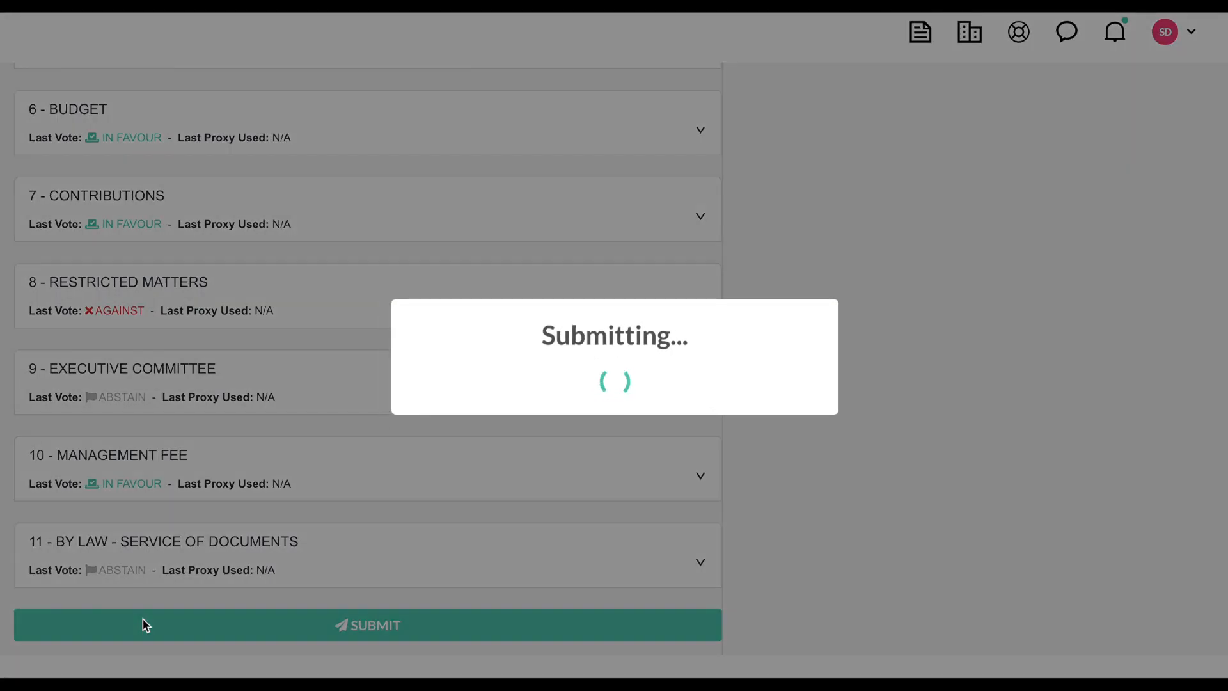